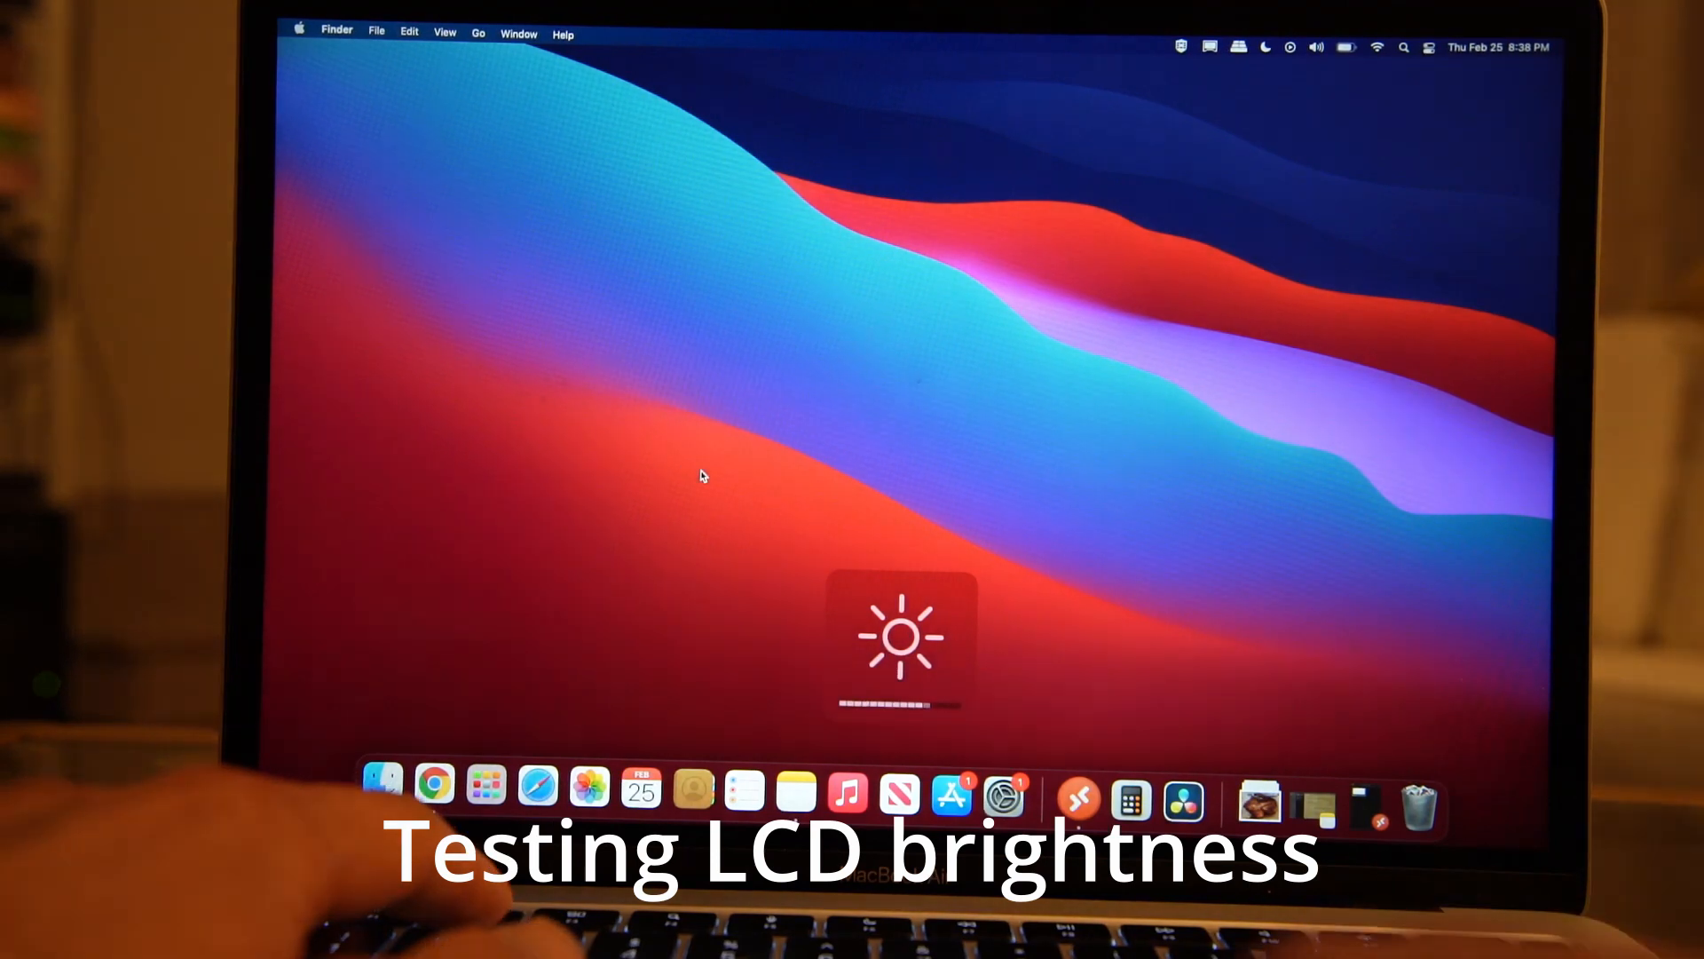
Lower the MacBook screen brightness, then bring it partway back up with the brightness keys.
{"action": "key", "text": "brightness_up"}
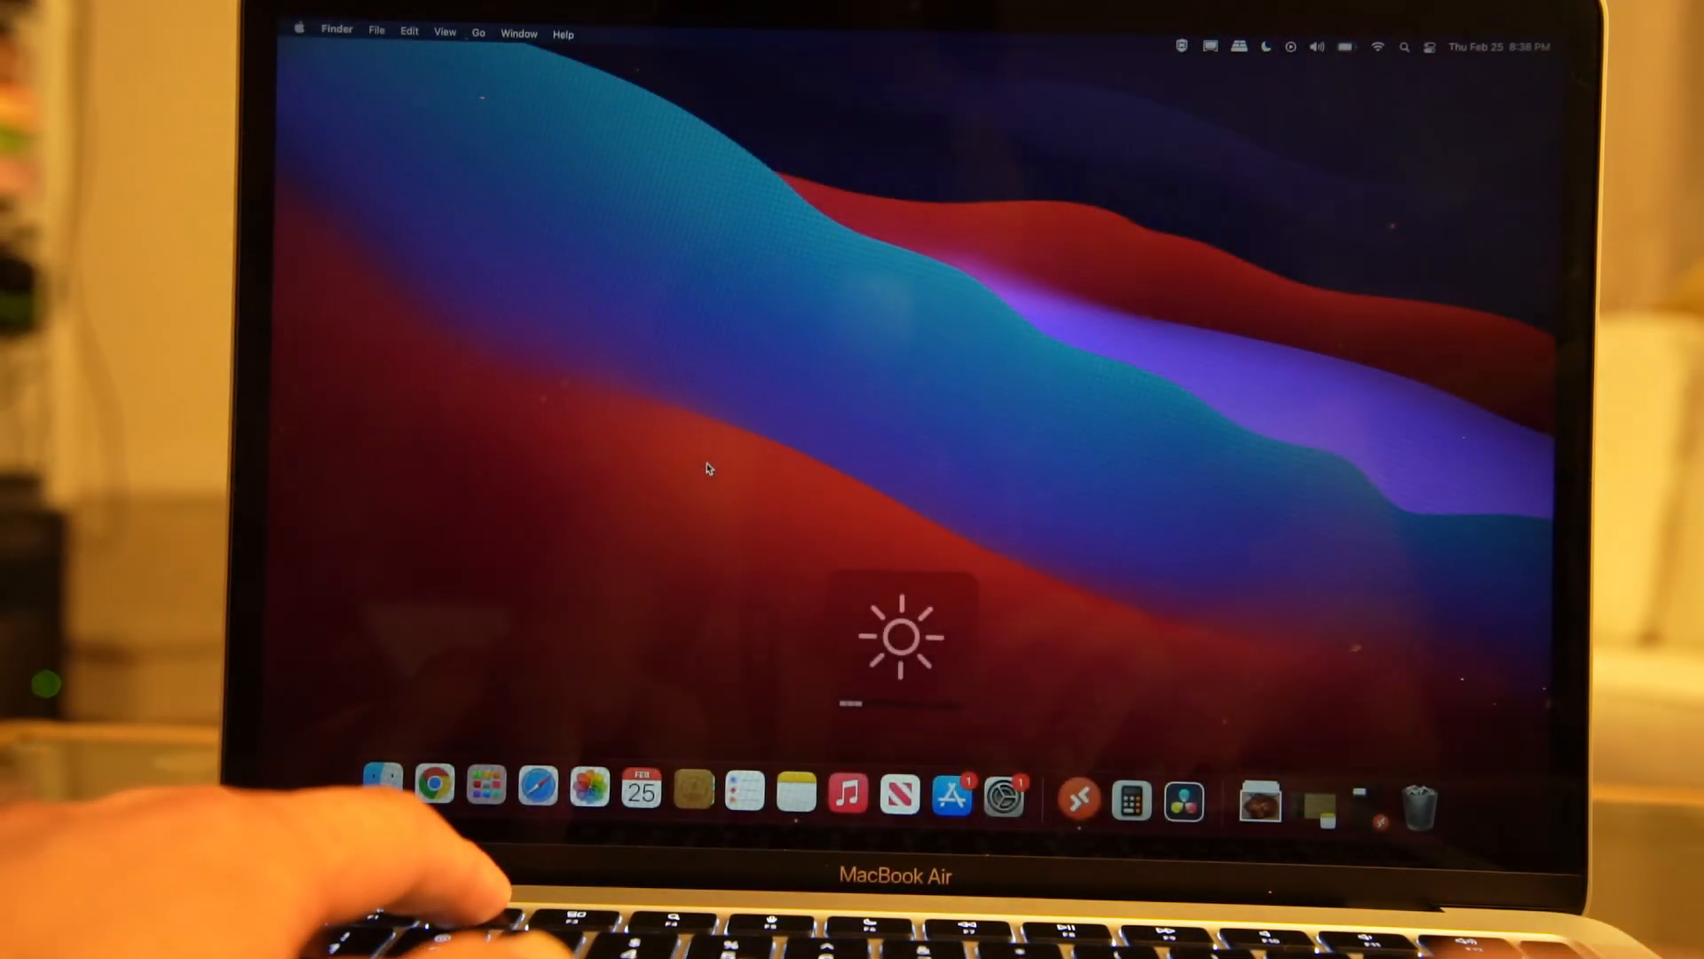
{"action": "key", "text": "brightness_up"}
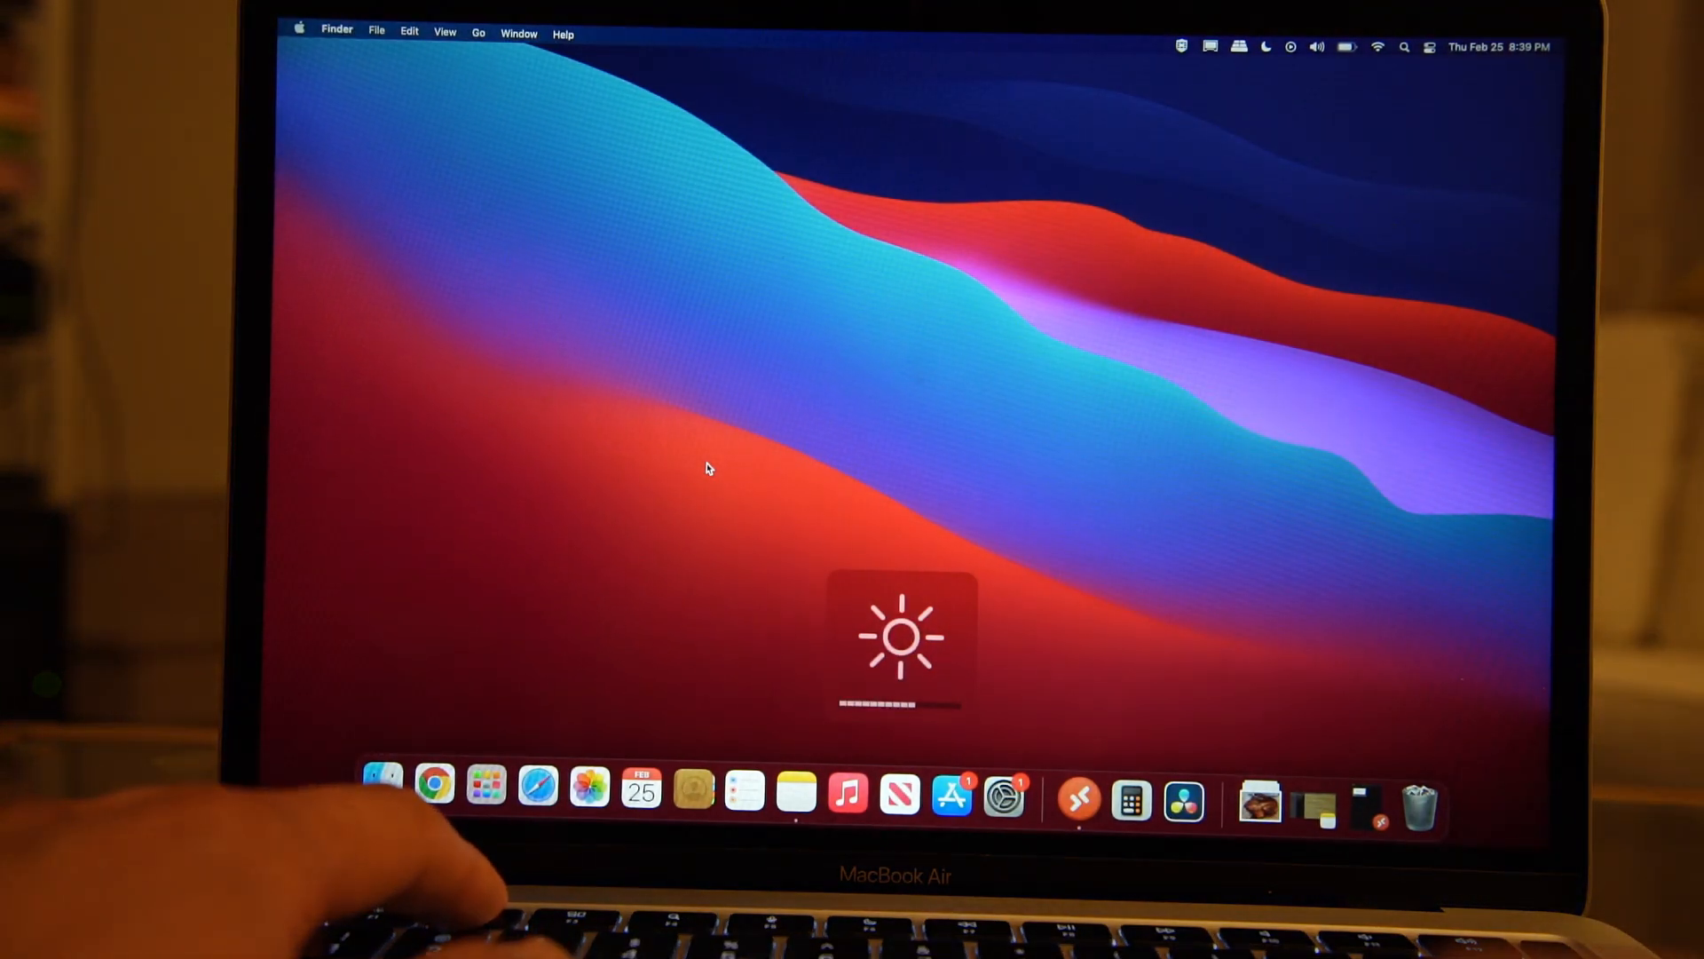
{"action": "key", "text": "brightness_up"}
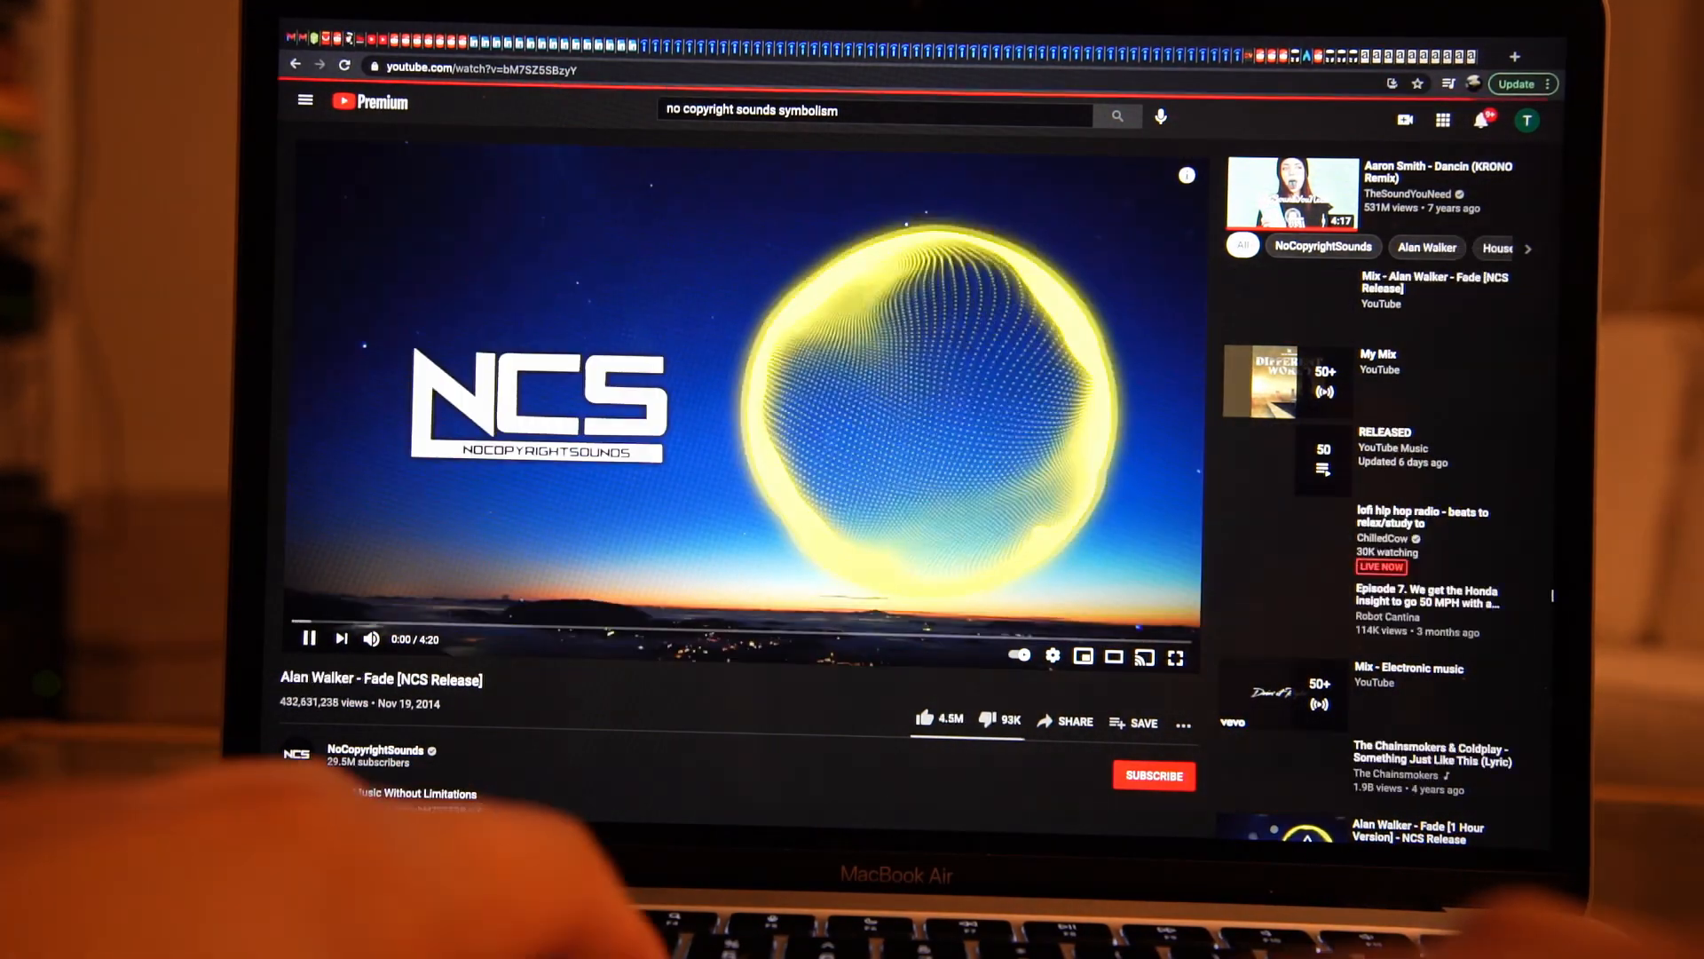
Watch the Alan Walker 'Fade' video full screen, then exit full-screen playback.
{"action": "left_click", "coordinate": [1175, 657]}
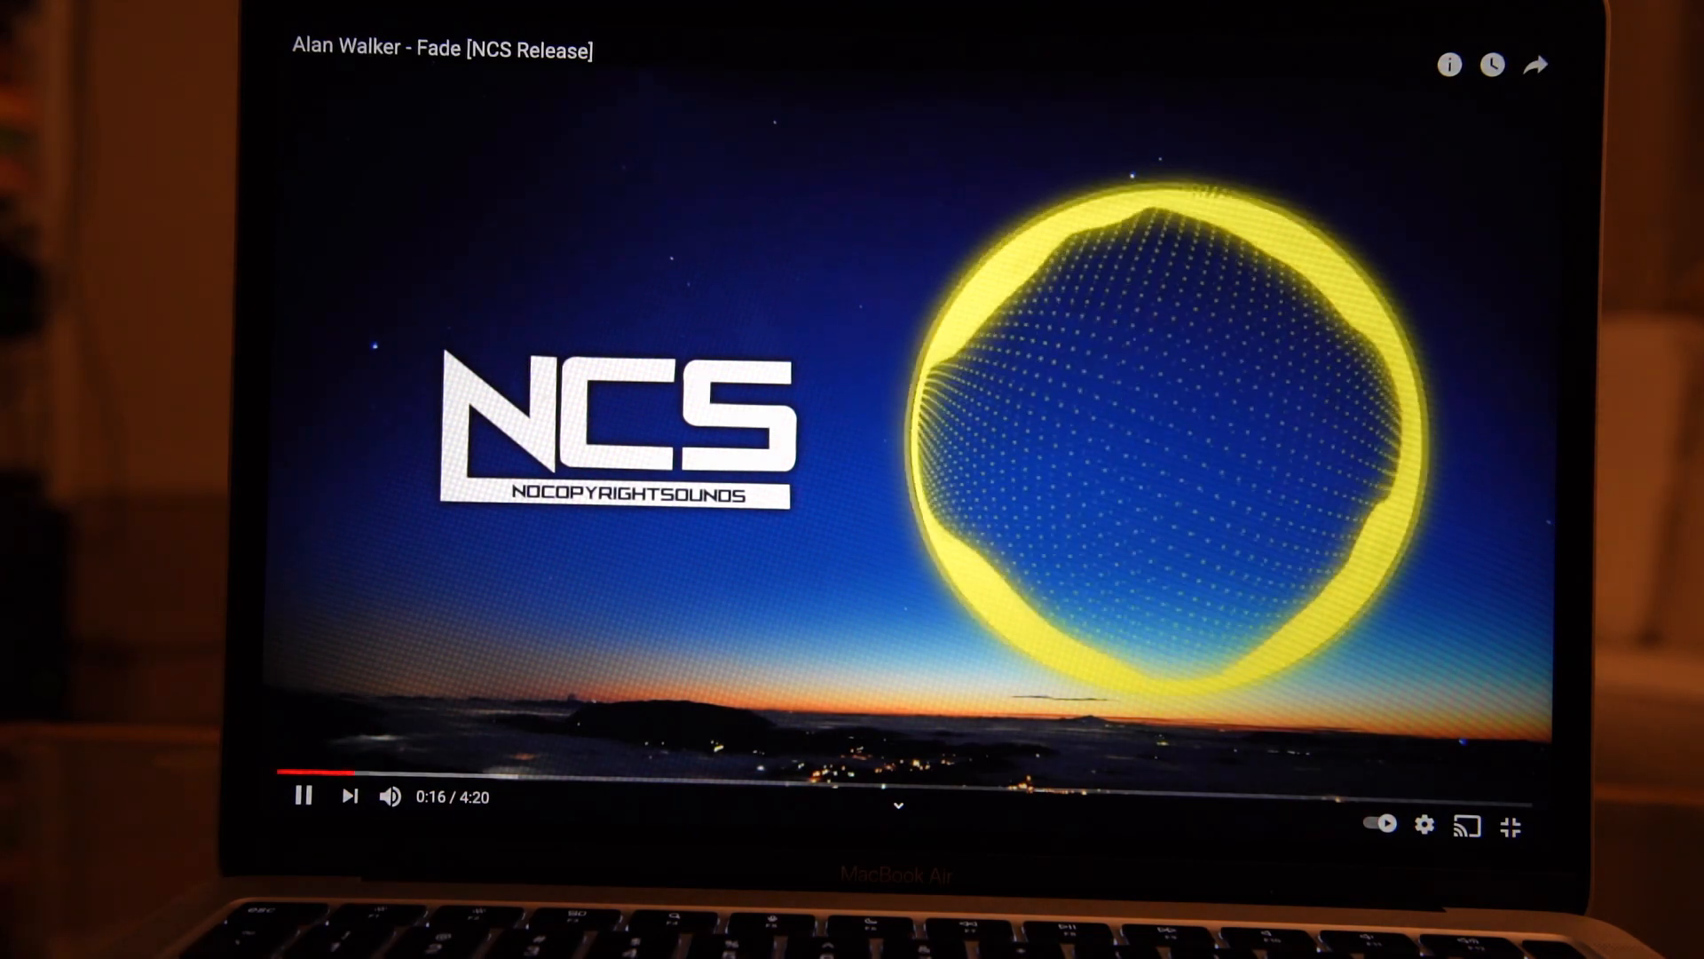
{"action": "key", "text": "volumeup"}
{"action": "type", "text": "paragon"}
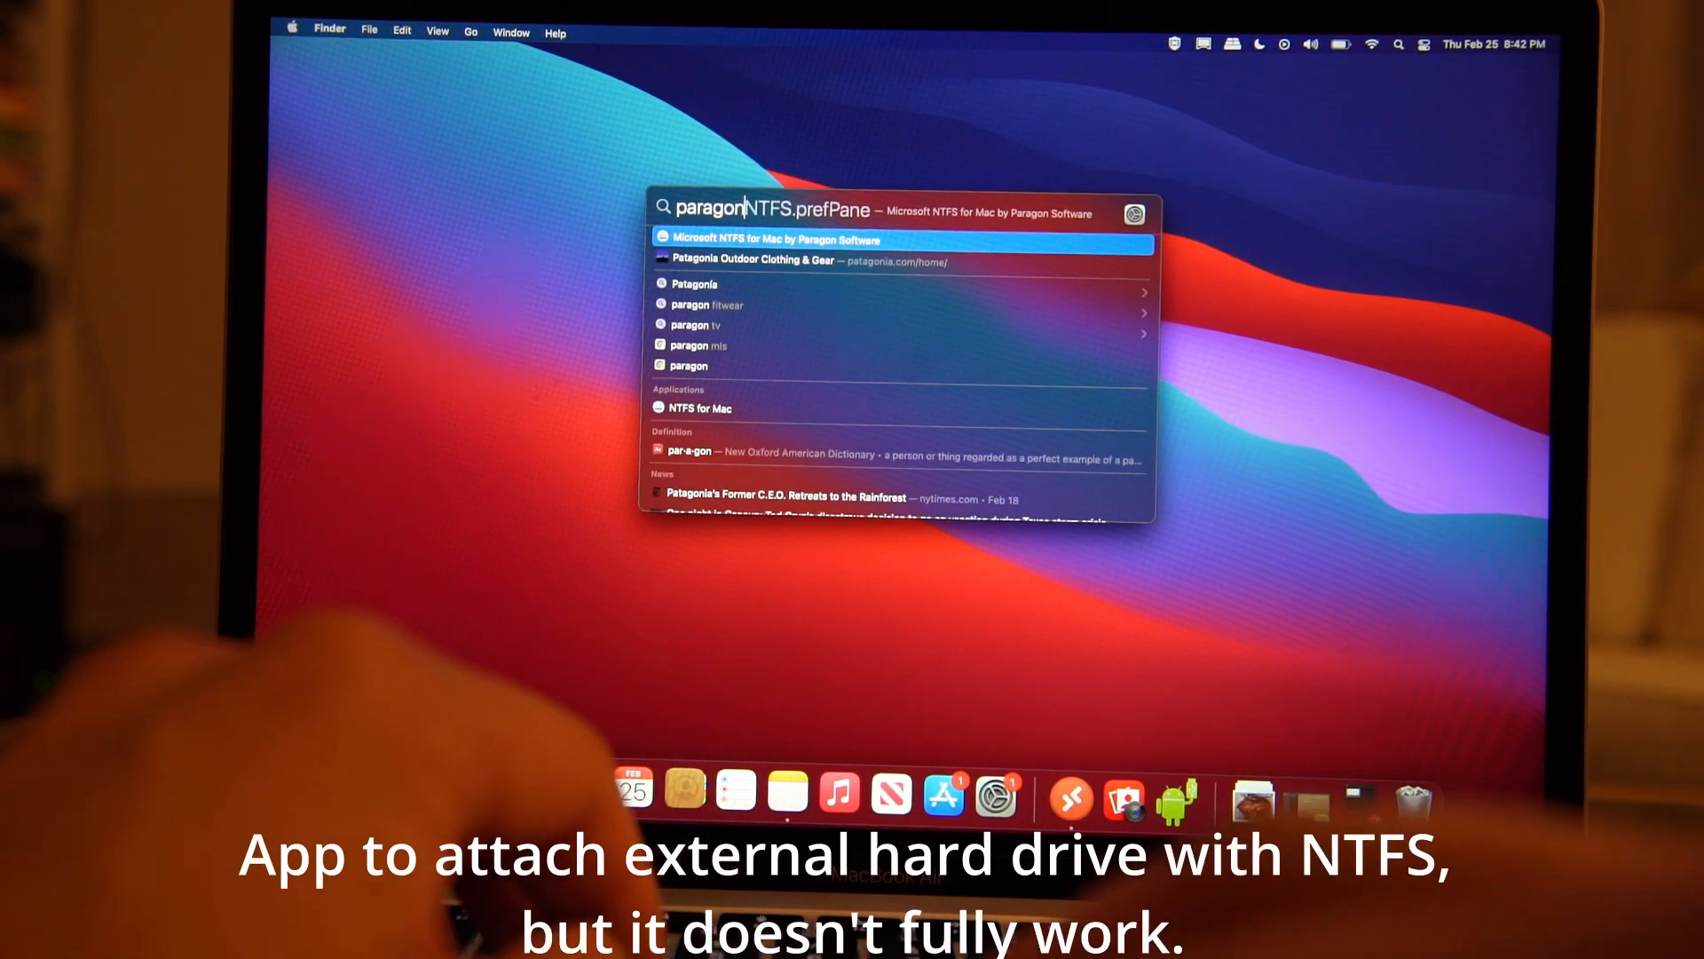
Open Paragon's NTFS for Mac pane and read that its features moved to the app.
{"action": "left_click", "coordinate": [793, 238]}
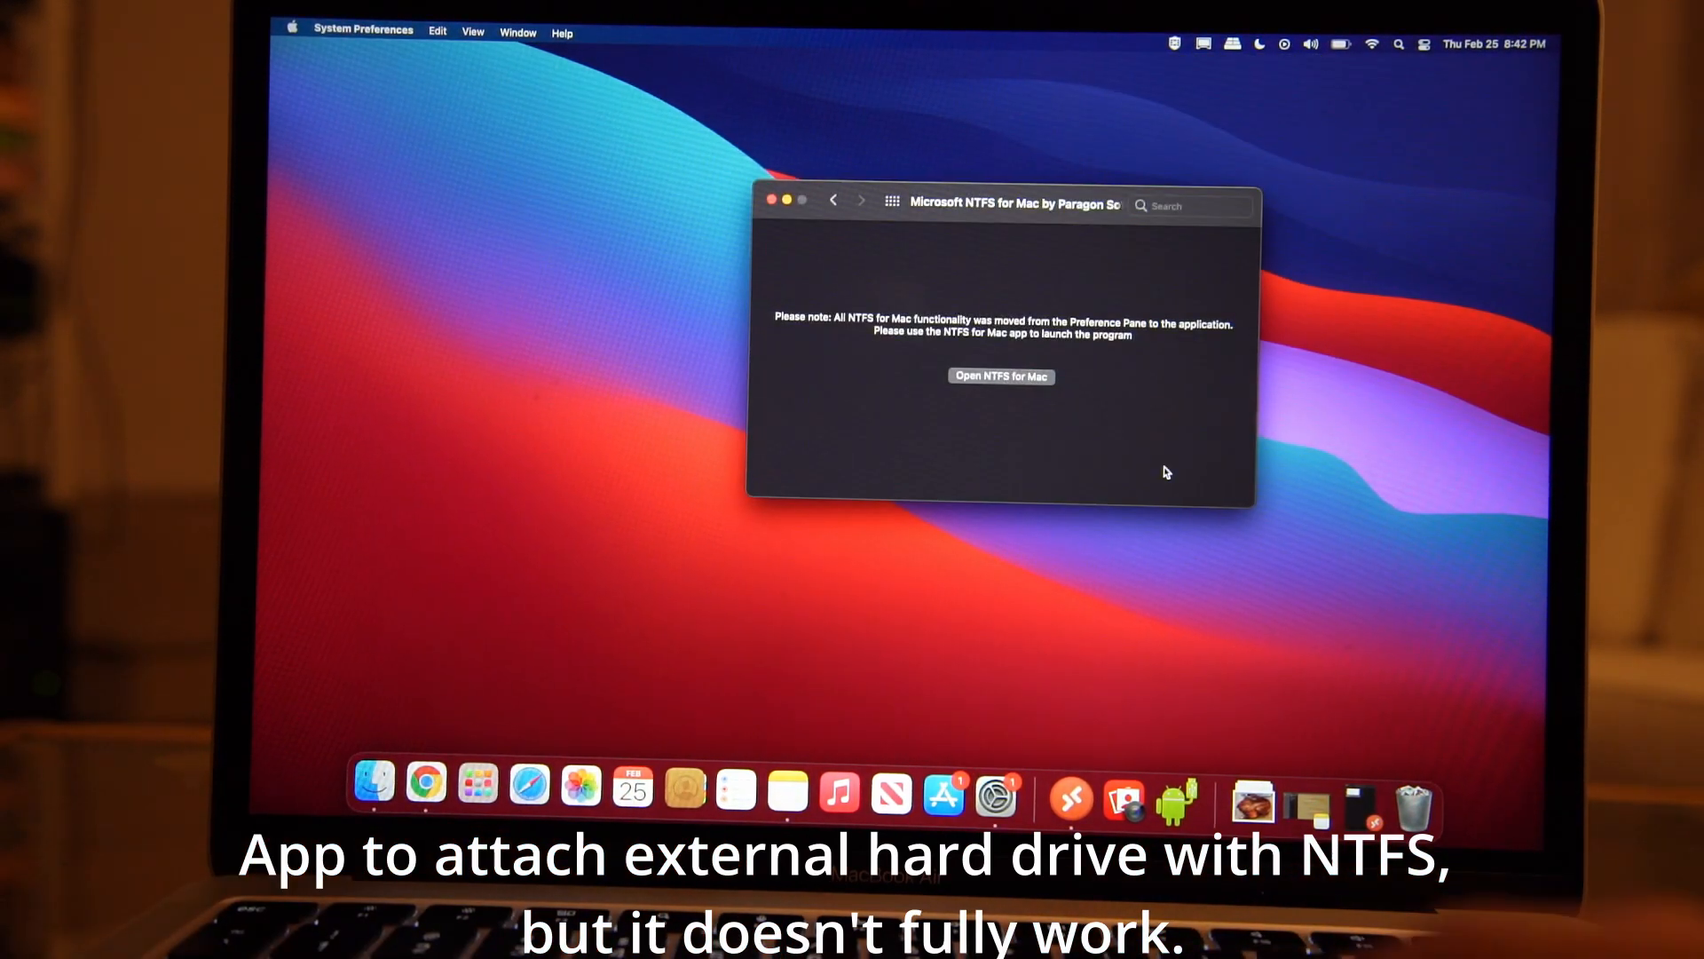
{"action": "mouse_move", "coordinate": [1500, 696]}
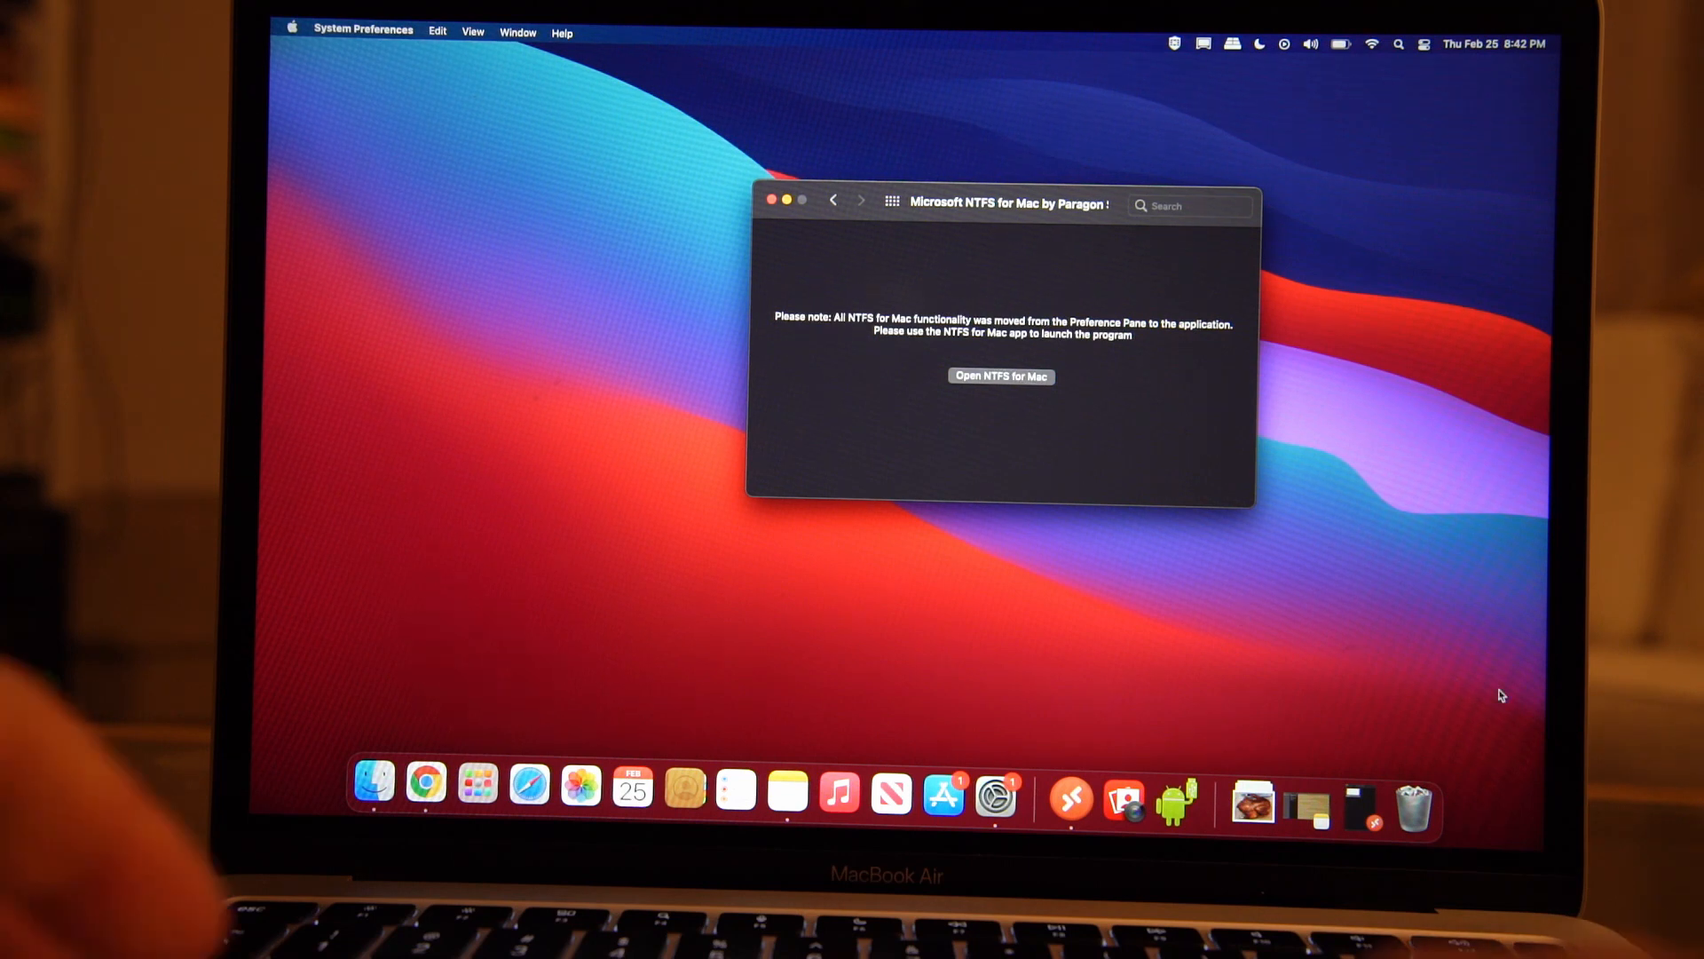
{"action": "left_click", "coordinate": [292, 29]}
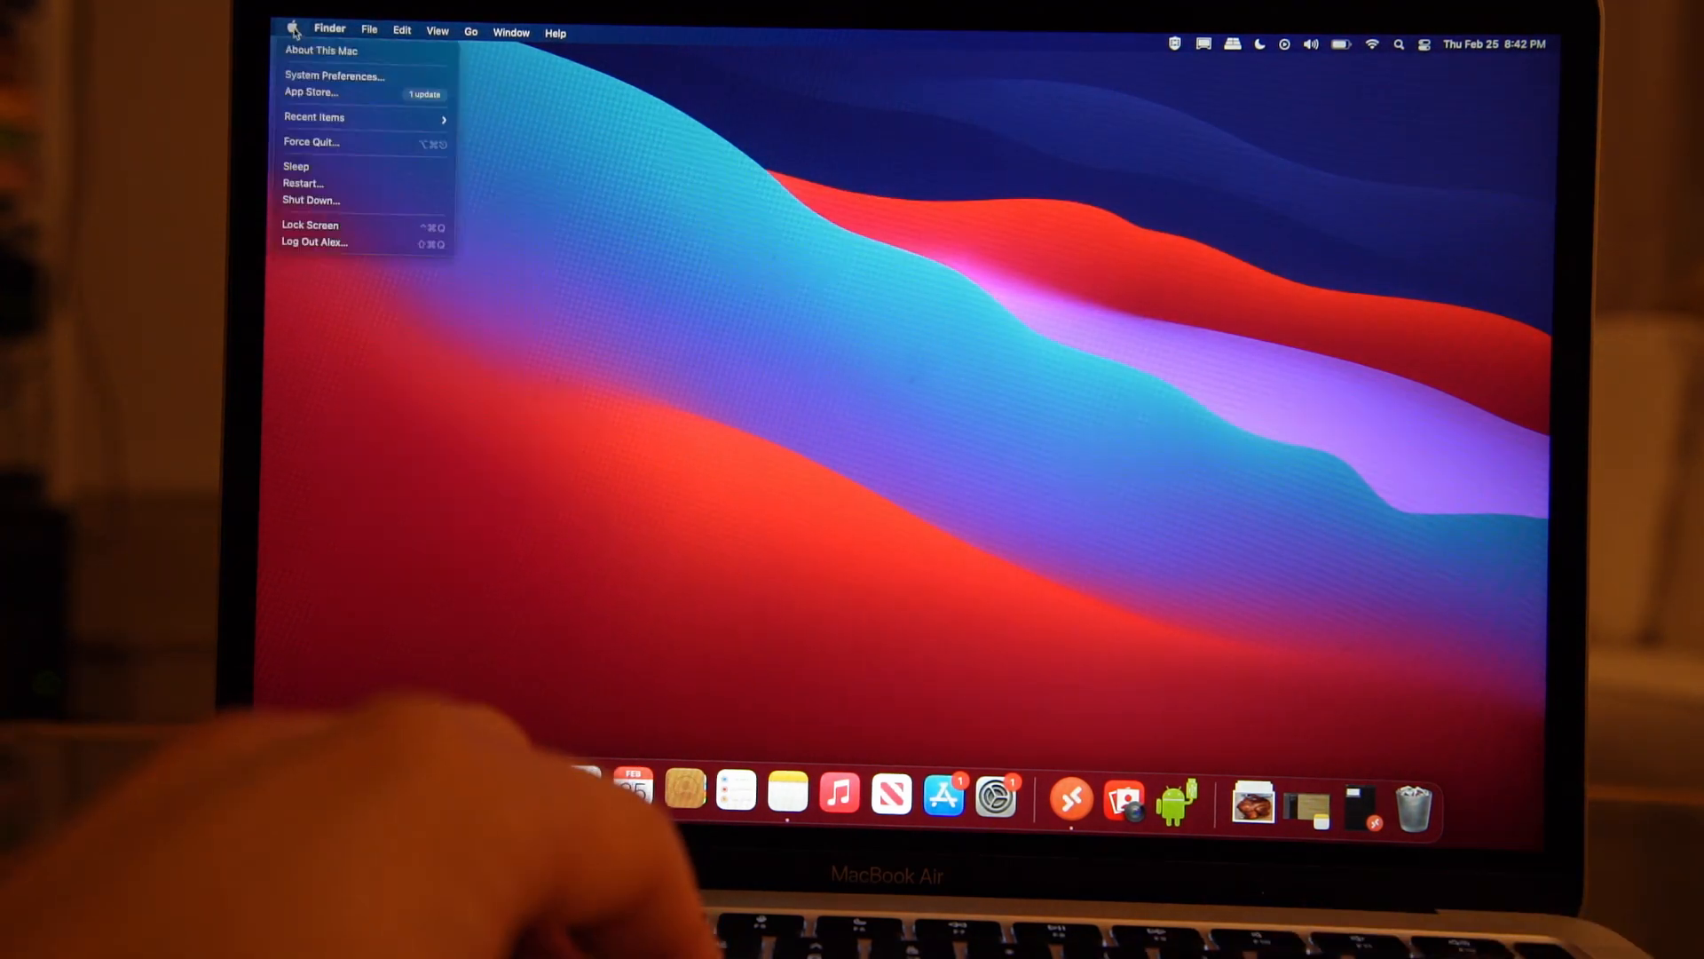
Review the Built-in Retina Display scaling options in System Preferences, then close Displays.
{"action": "left_click", "coordinate": [335, 74]}
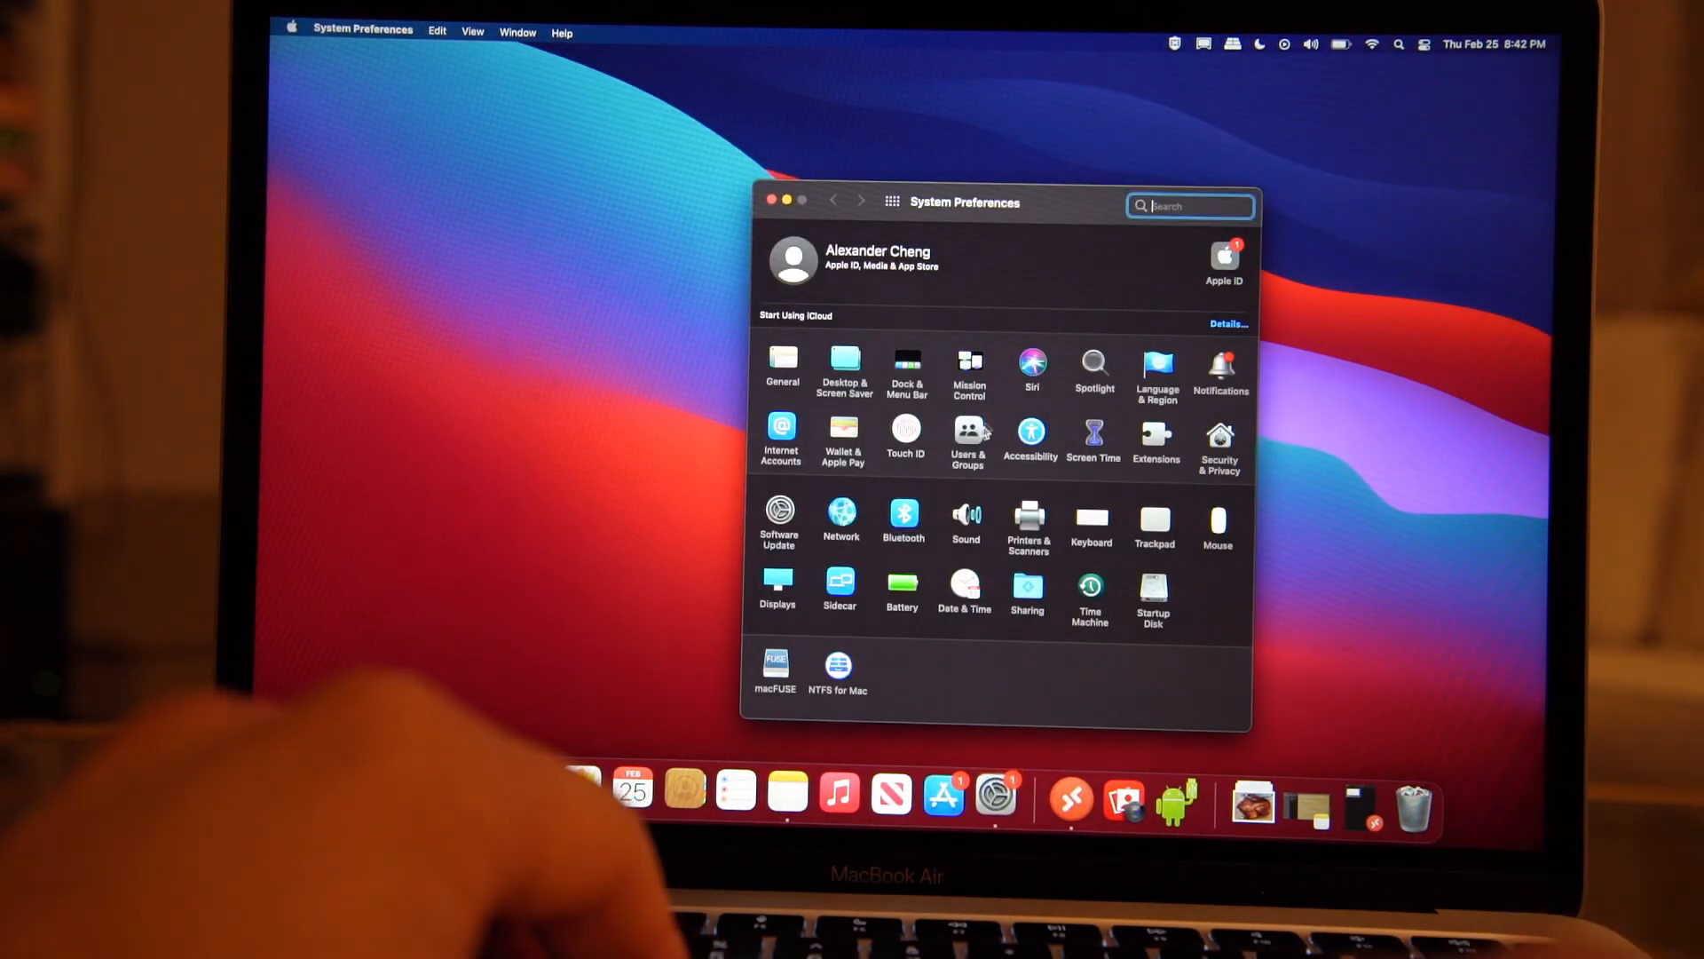
{"action": "left_click", "coordinate": [778, 583]}
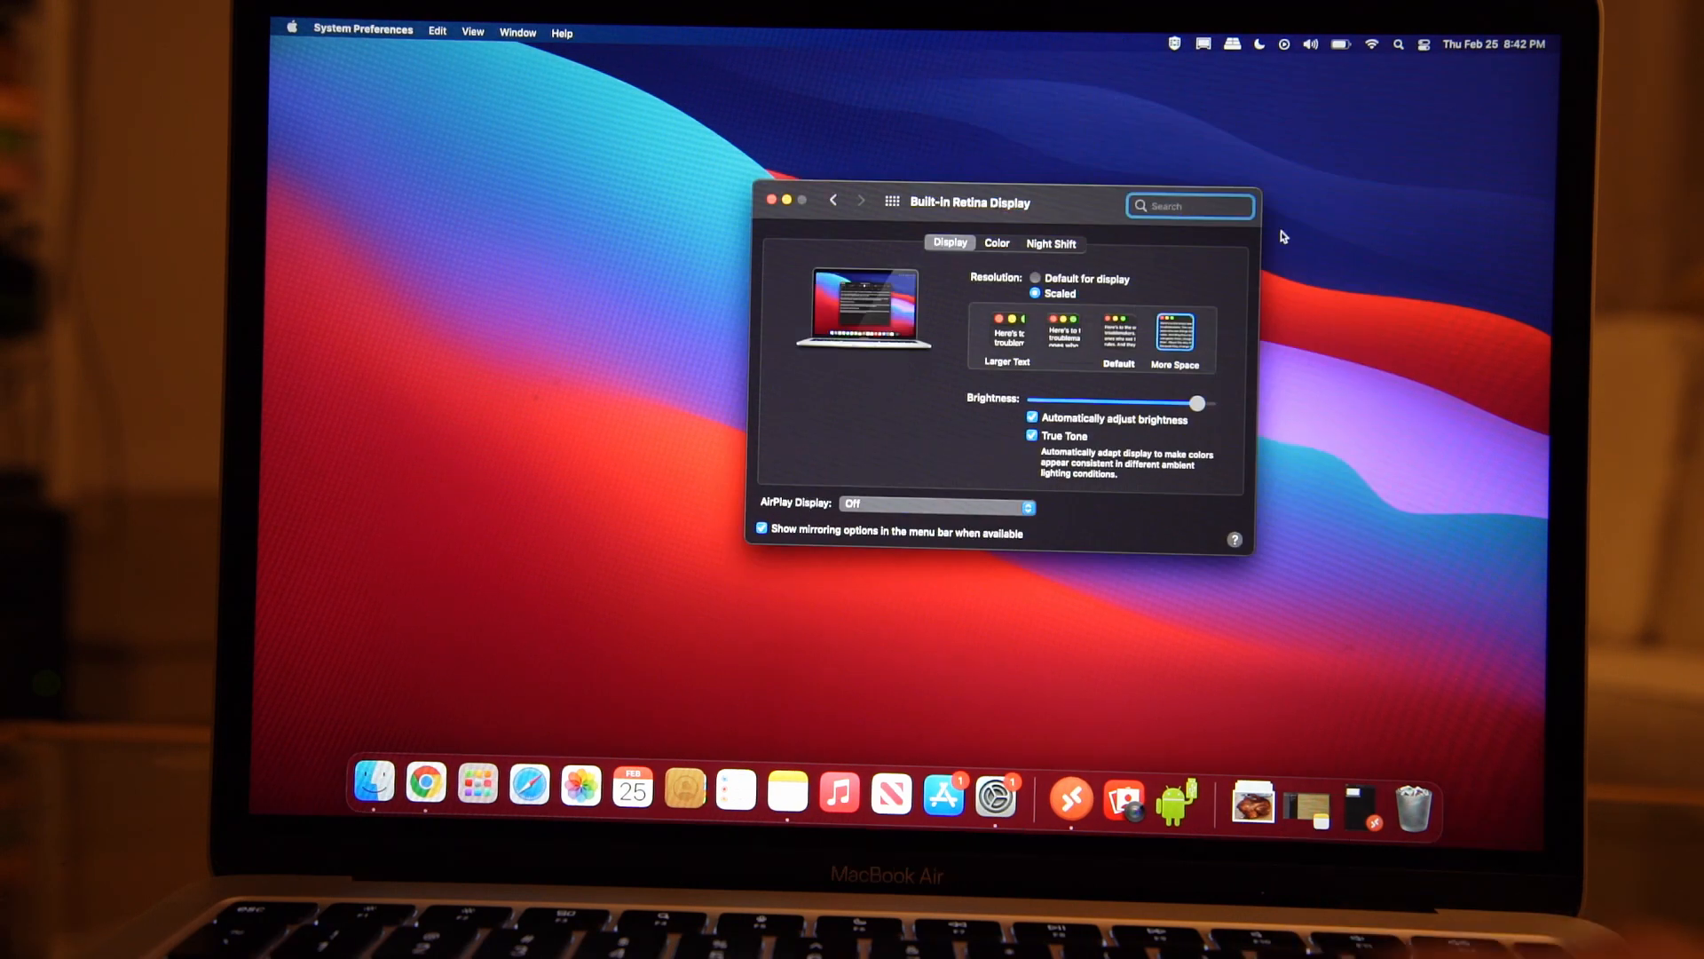
{"action": "left_click", "coordinate": [1173, 331]}
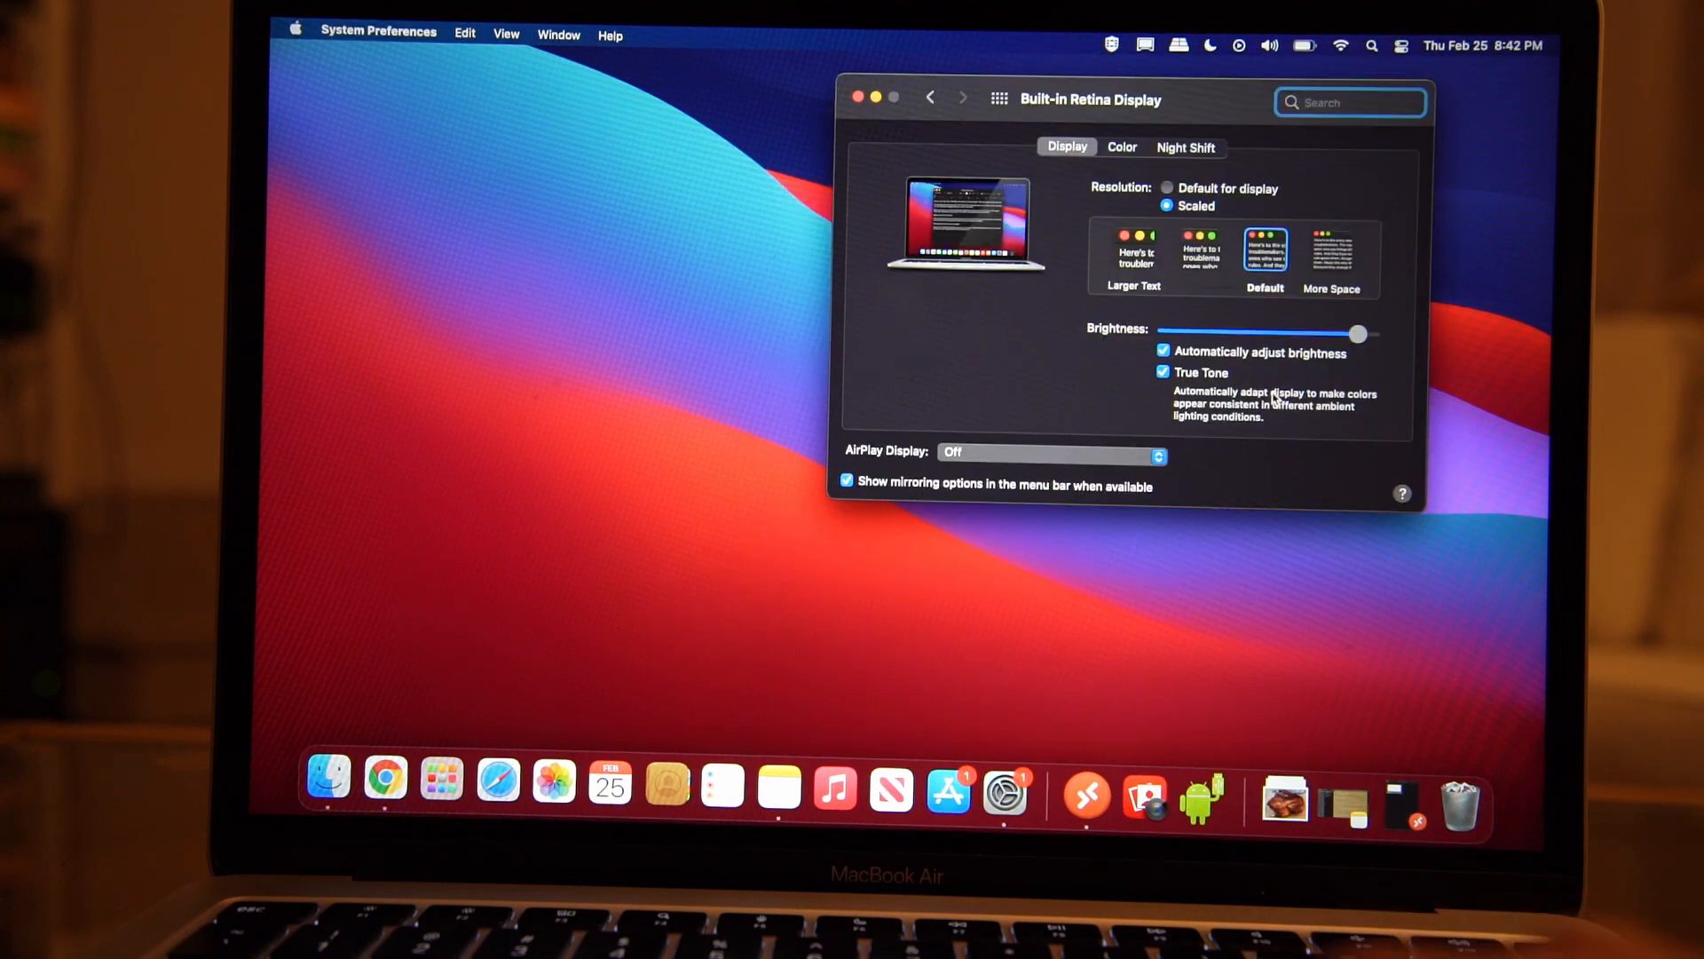
{"action": "left_click", "coordinate": [1264, 250]}
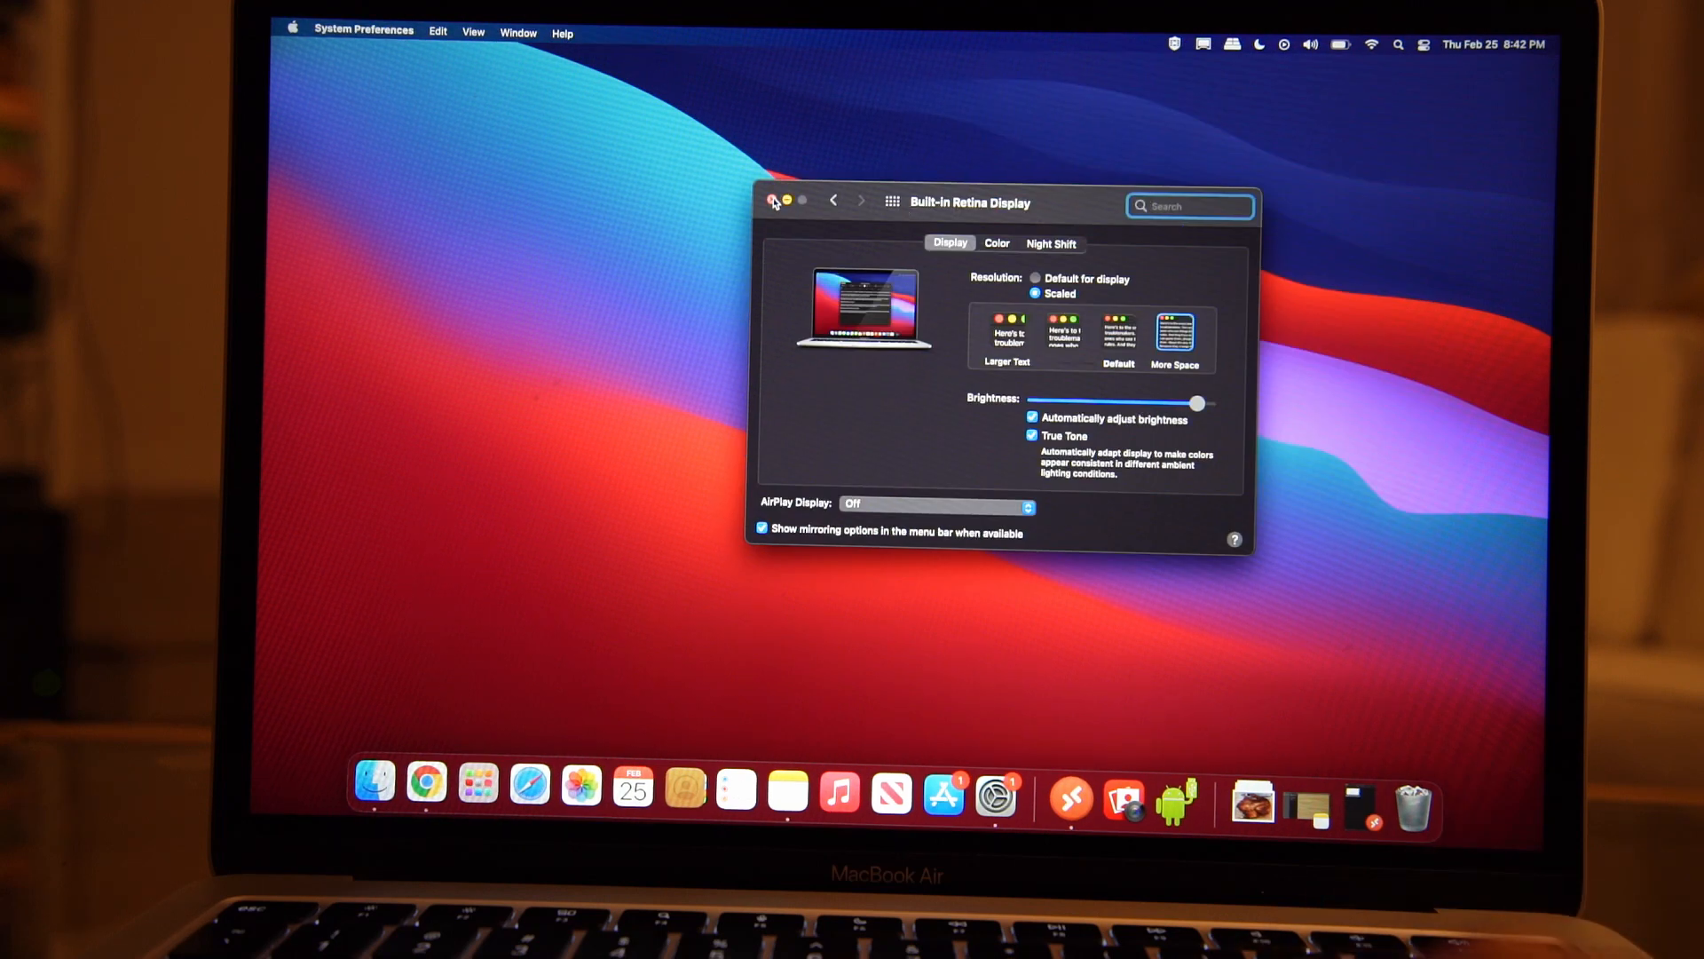
{"action": "left_click", "coordinate": [773, 203]}
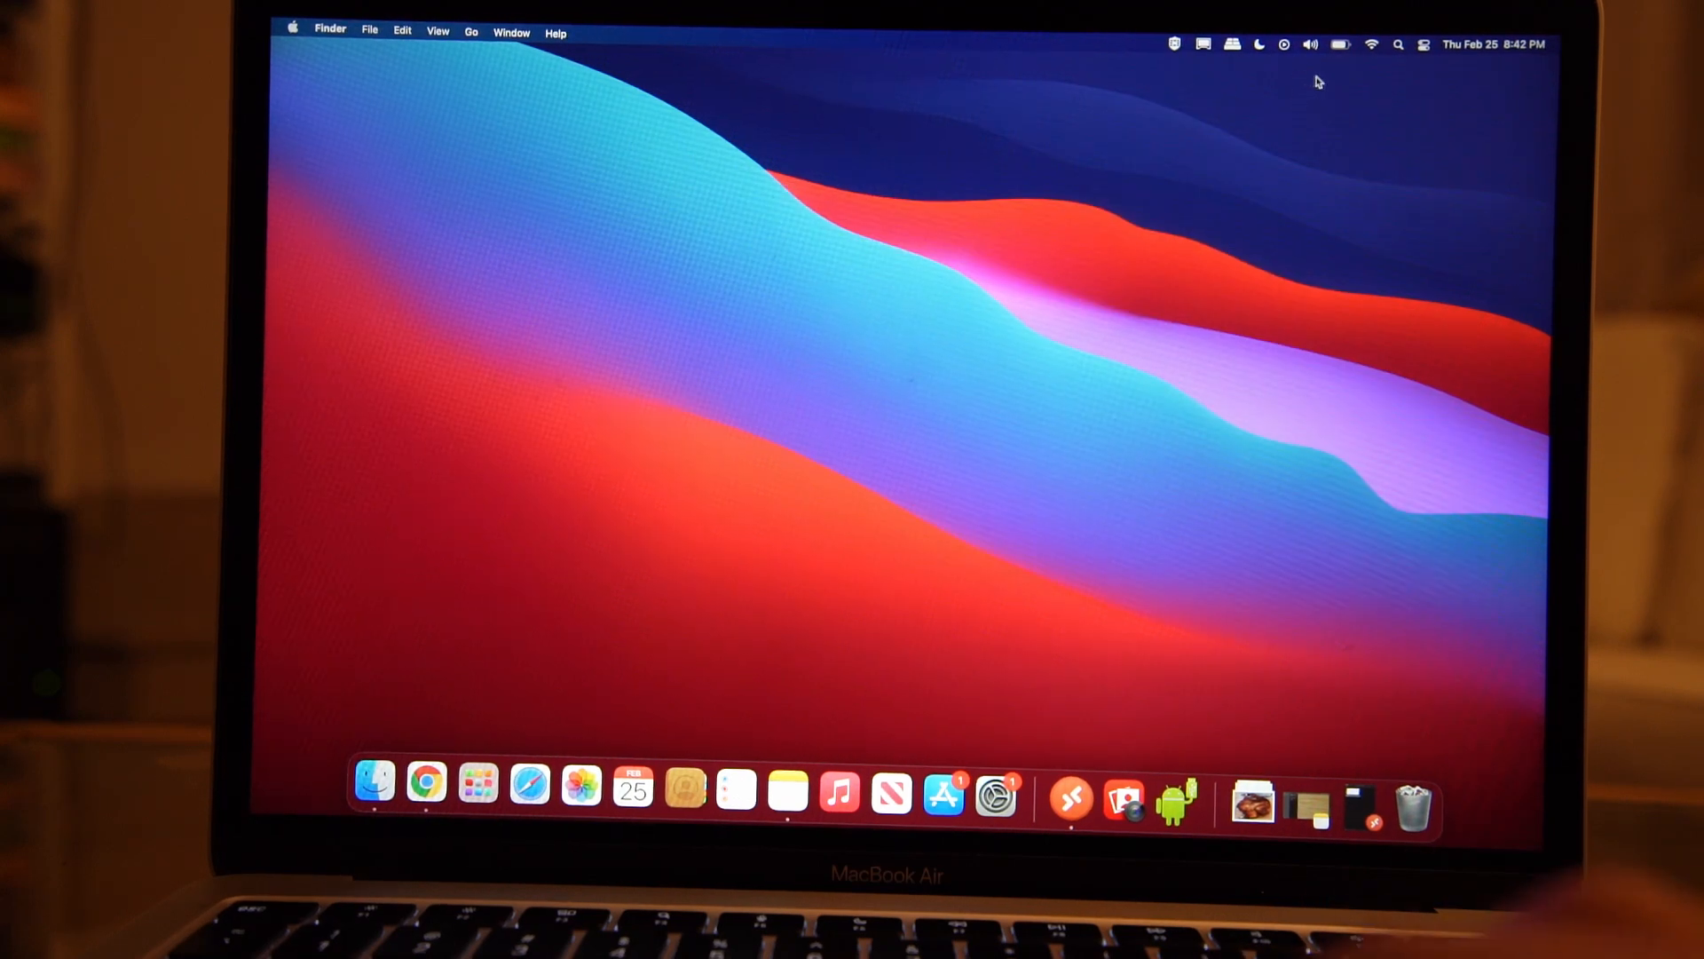
Browse RDM's available resolutions, then start rendering the YouTube 1080p job in DaVinci Resolve.
{"action": "left_click", "coordinate": [1205, 44]}
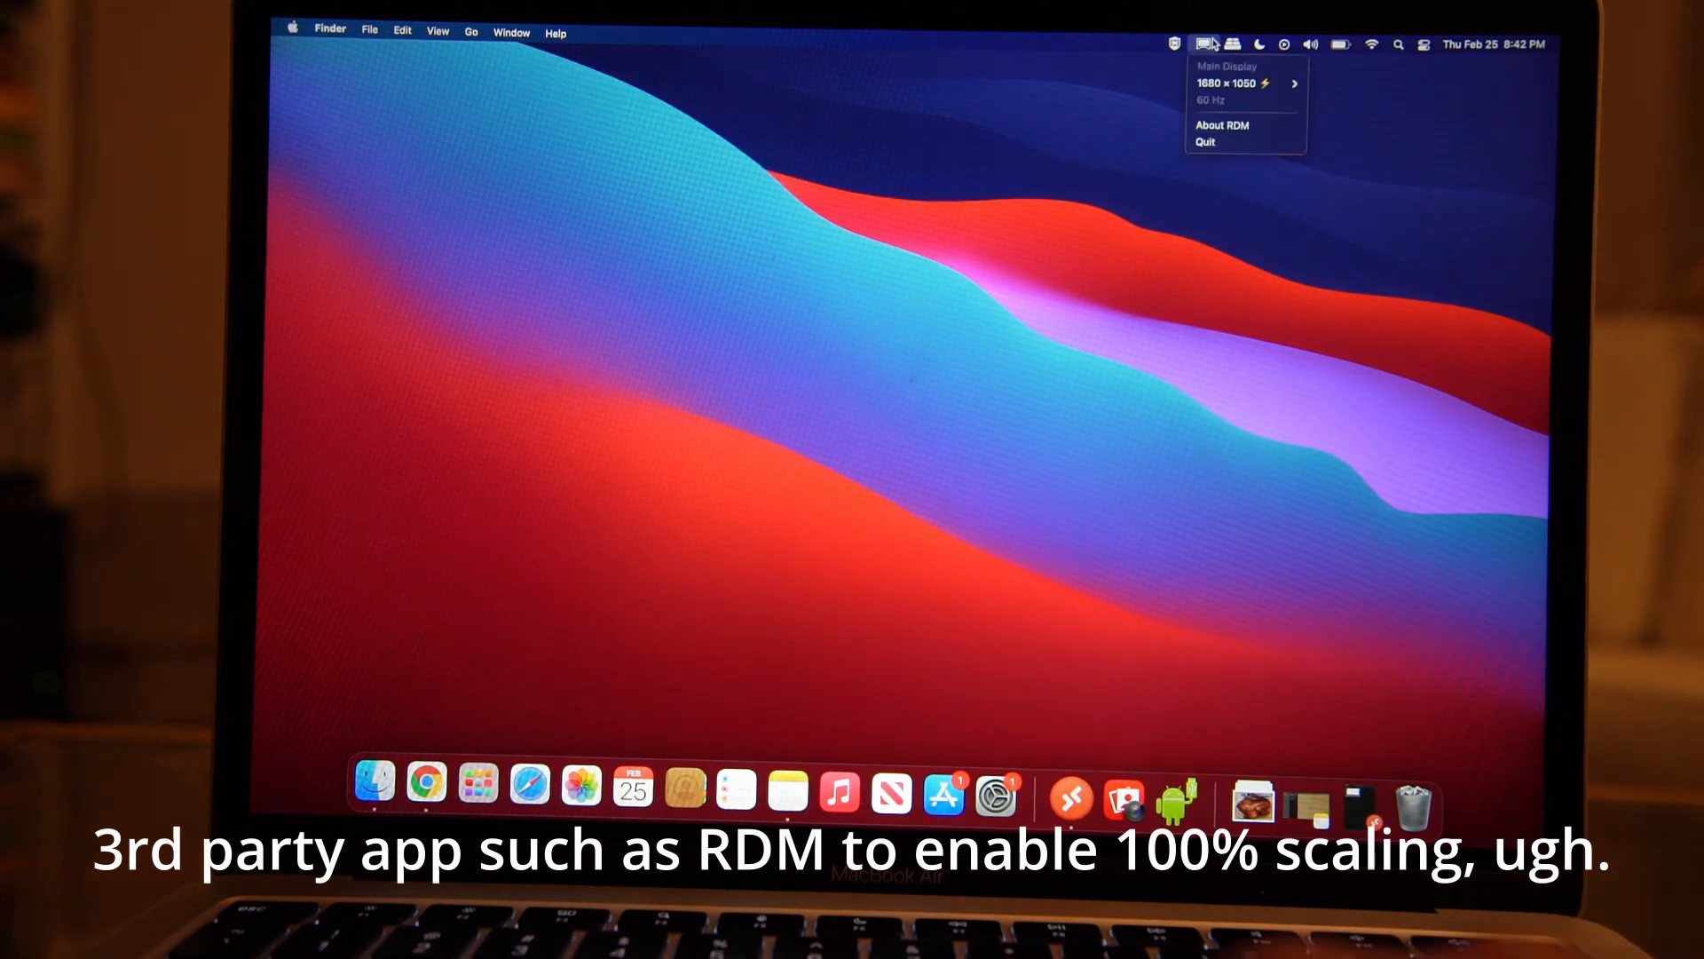
{"action": "left_click", "coordinate": [1244, 84]}
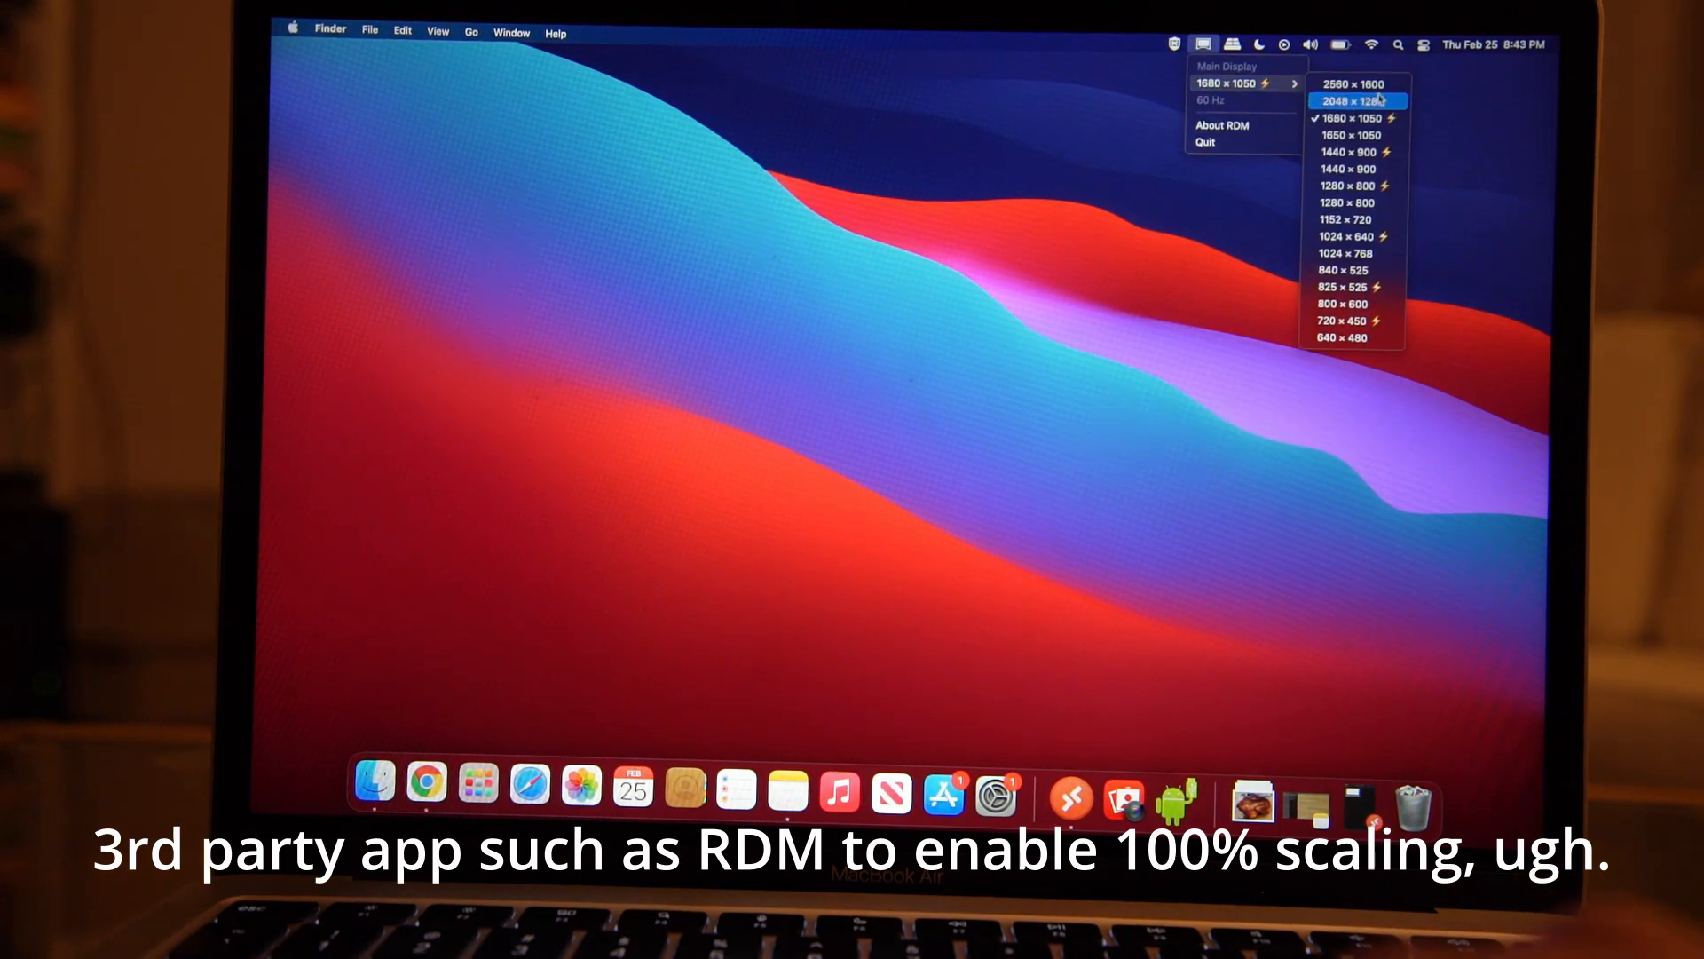
{"action": "left_click", "coordinate": [1353, 100]}
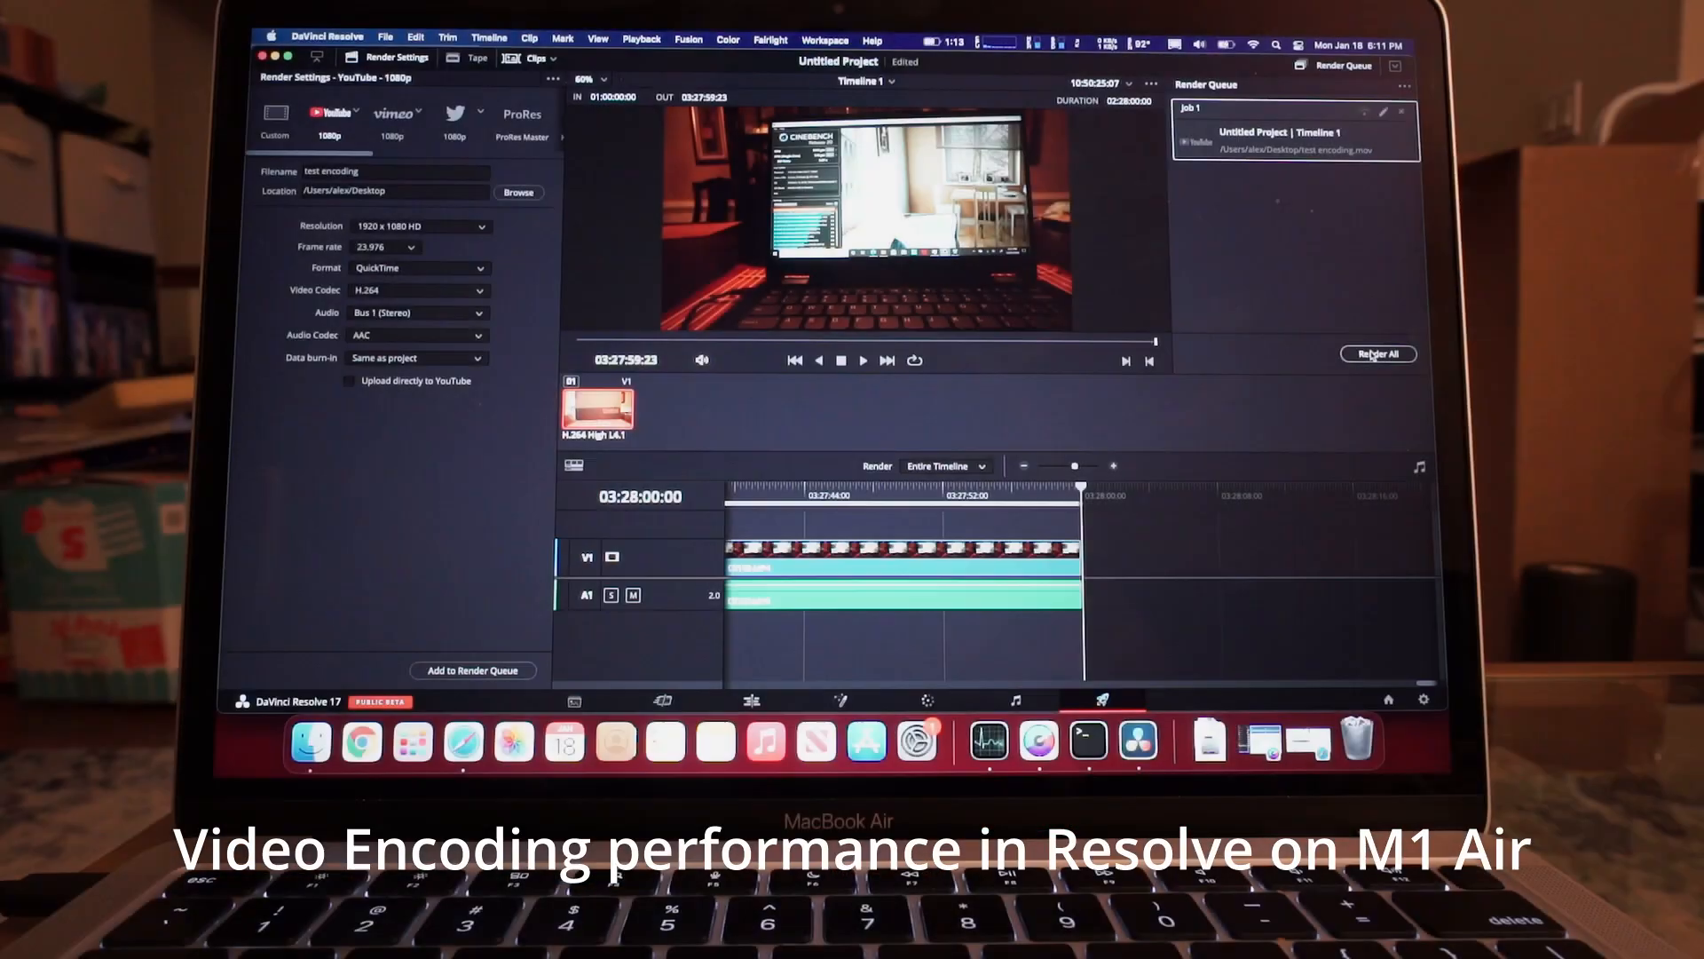
{"action": "left_click", "coordinate": [1376, 353]}
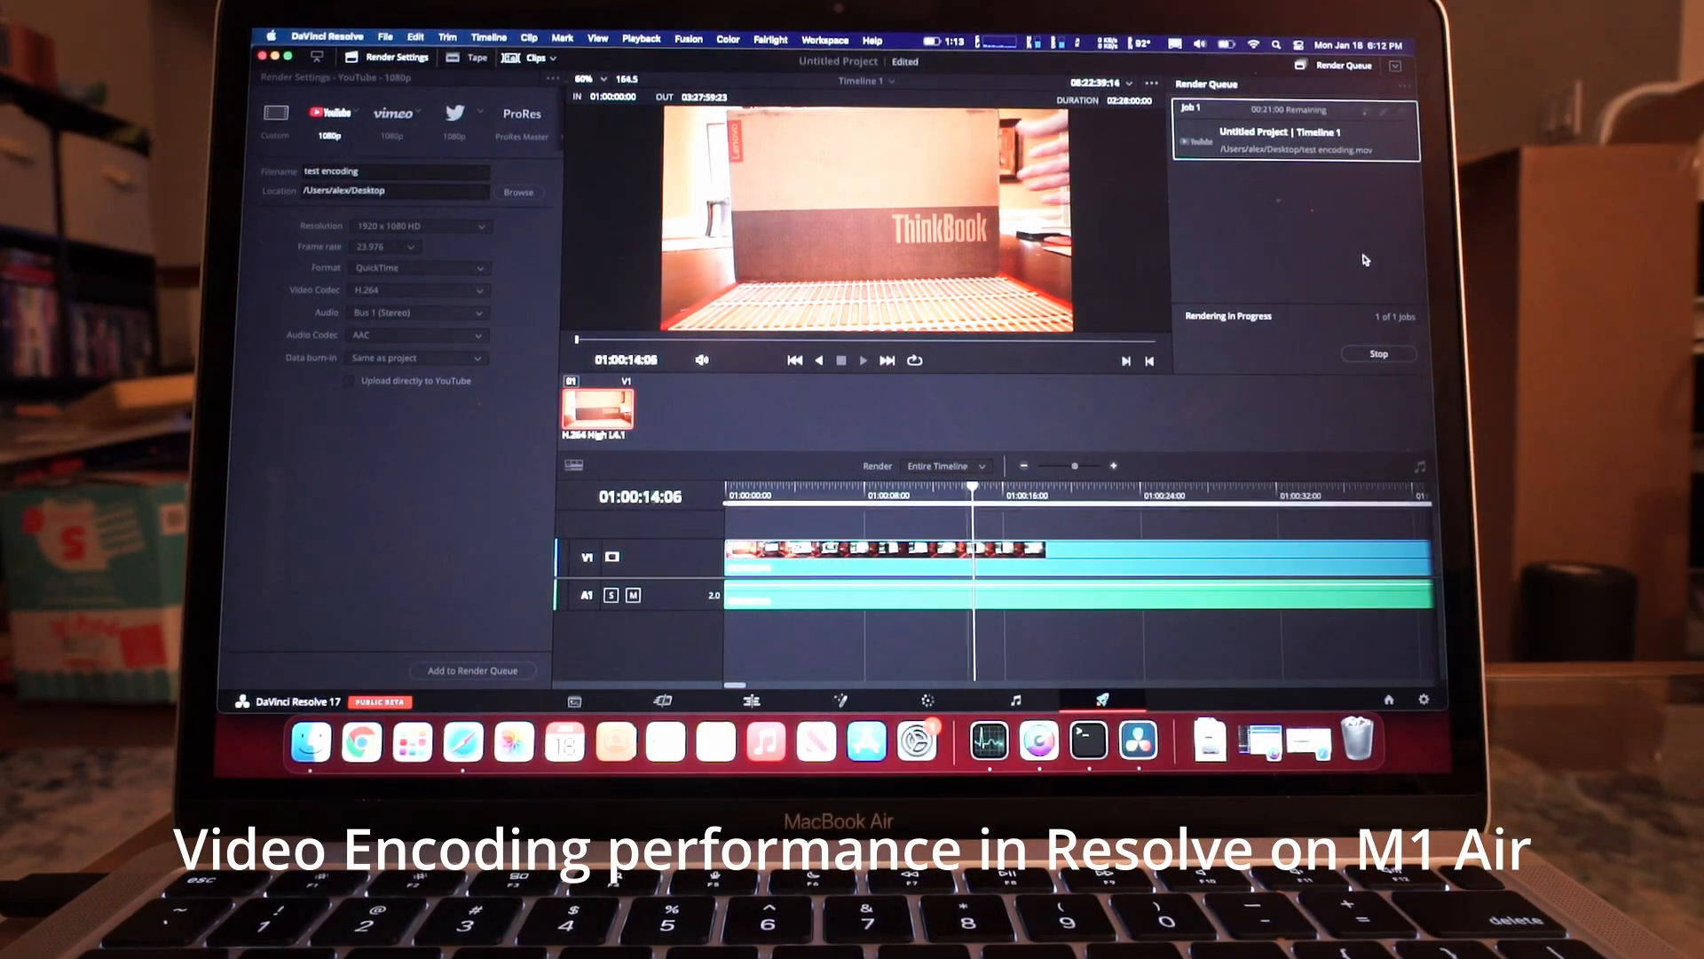